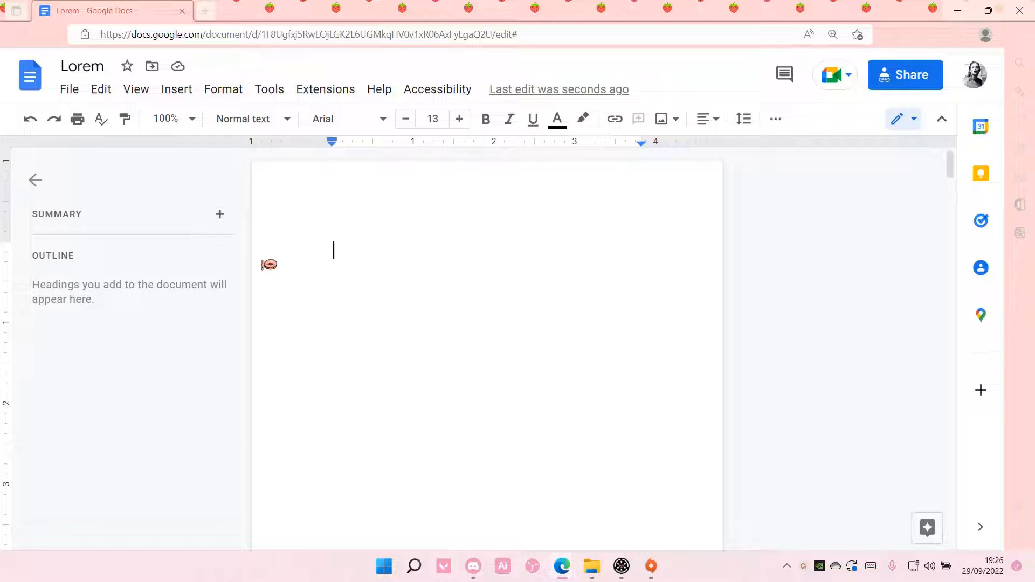
# - Open the Insert menu at the top of page 1 to add a table of contents
pyautogui.click(176, 89)
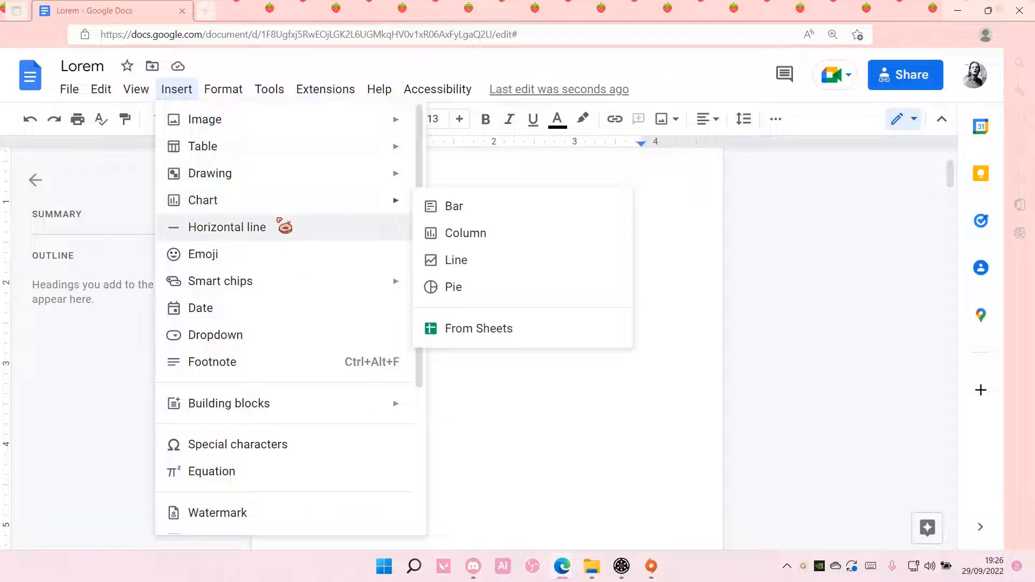
pyautogui.moveTo(226, 227)
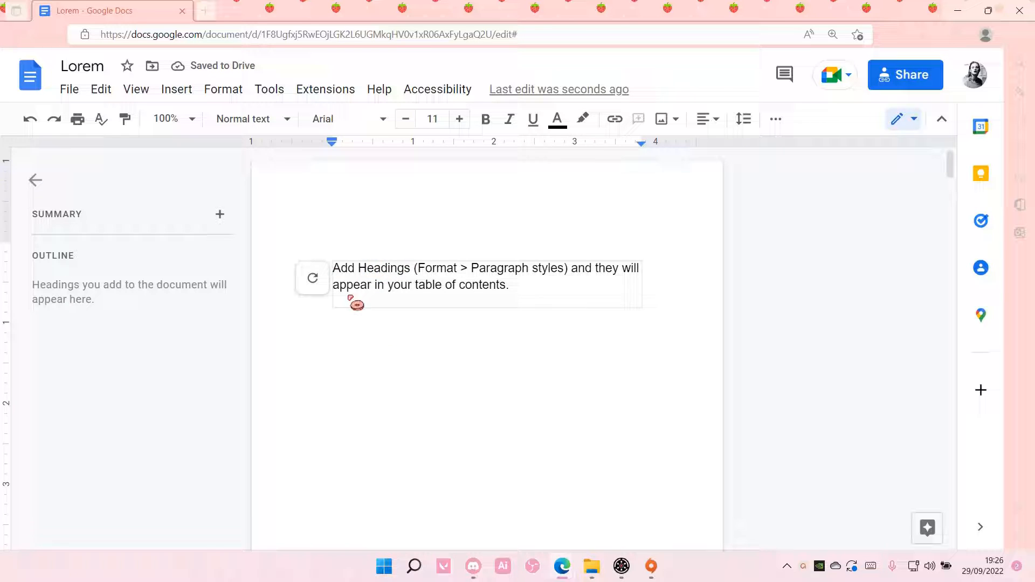
# - Apply the Heading 1 paragraph style to the 'Abstract' line
pyautogui.scroll(-3)
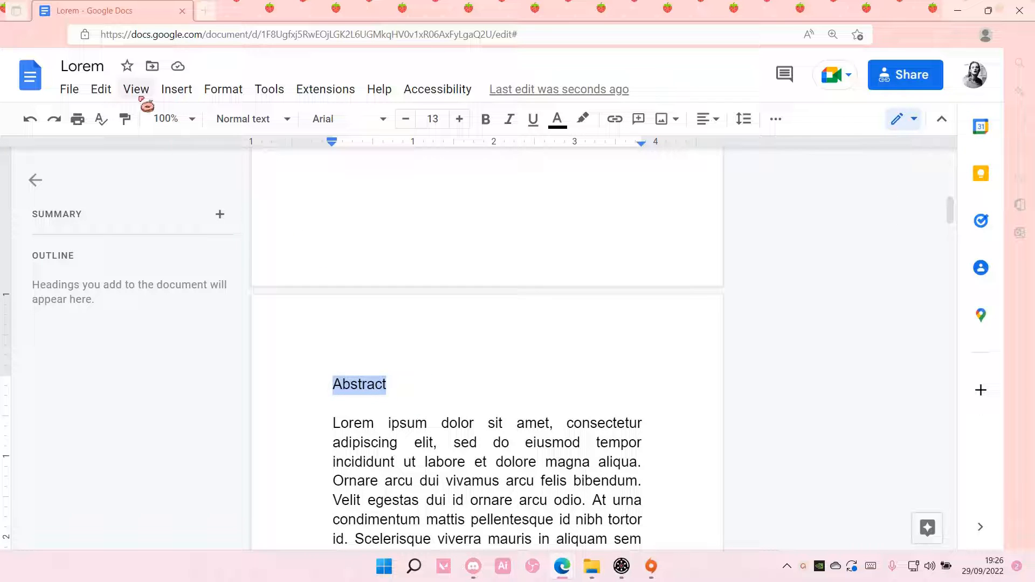
pyautogui.click(177, 89)
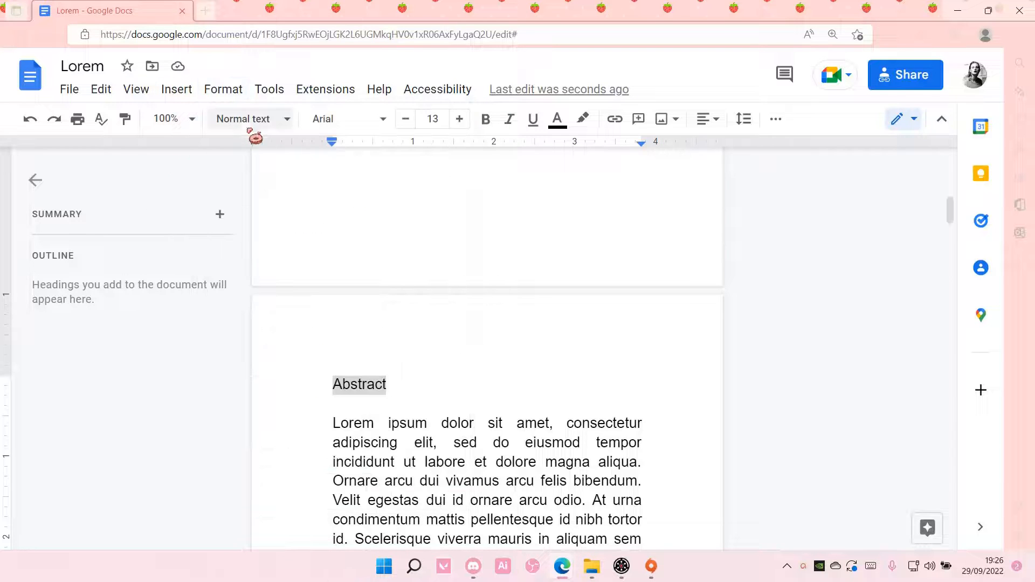
pyautogui.click(248, 119)
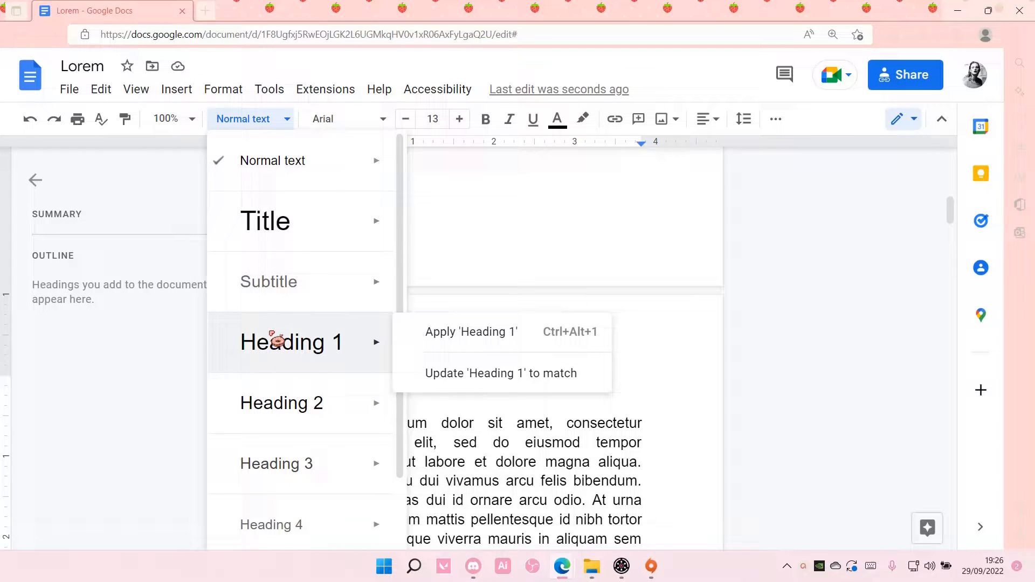
pyautogui.moveTo(480, 340)
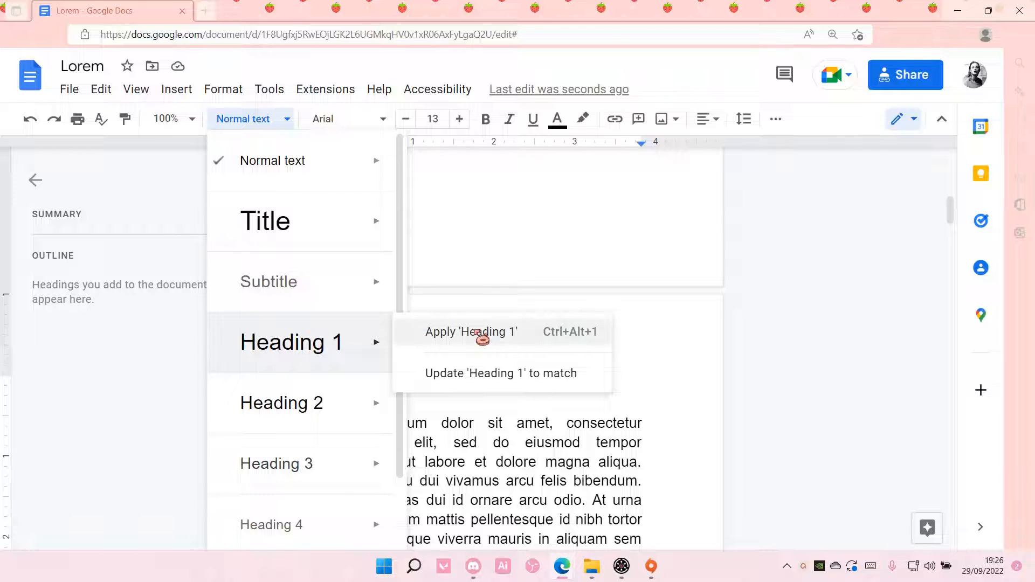
pyautogui.click(472, 331)
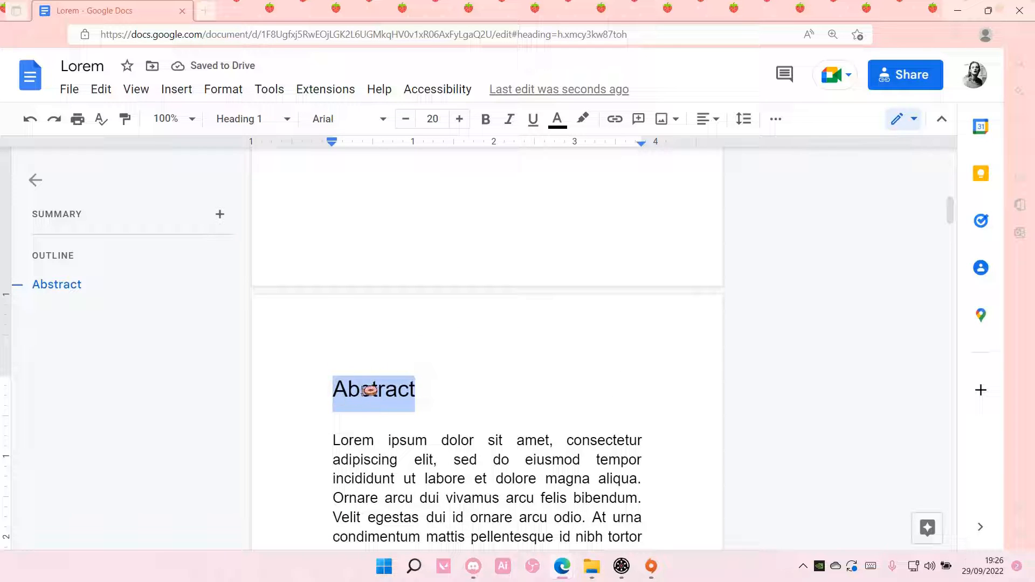
pyautogui.moveTo(405, 119)
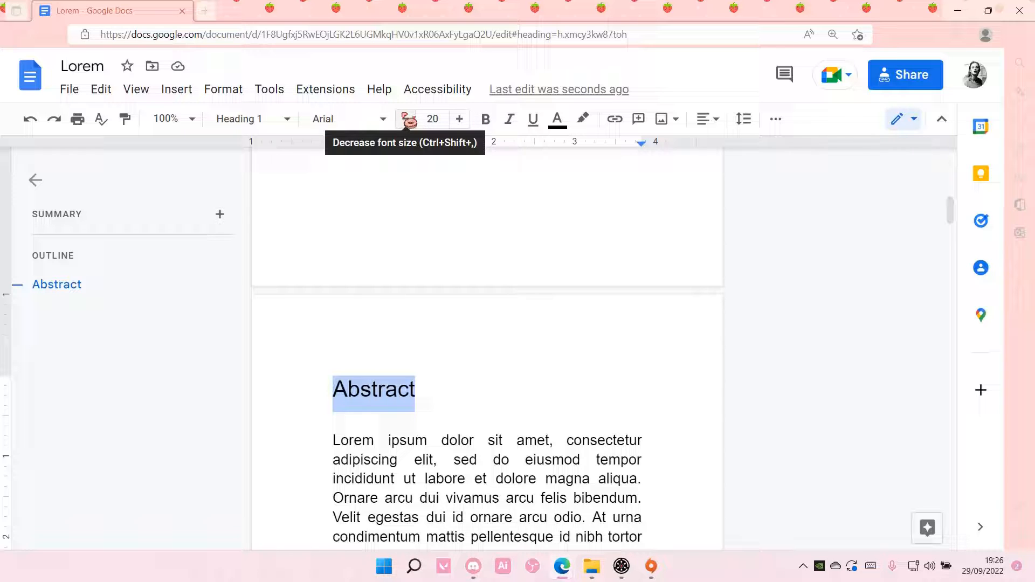
# - Set the Abstract heading to Merriweather font at size 12
pyautogui.click(349, 119)
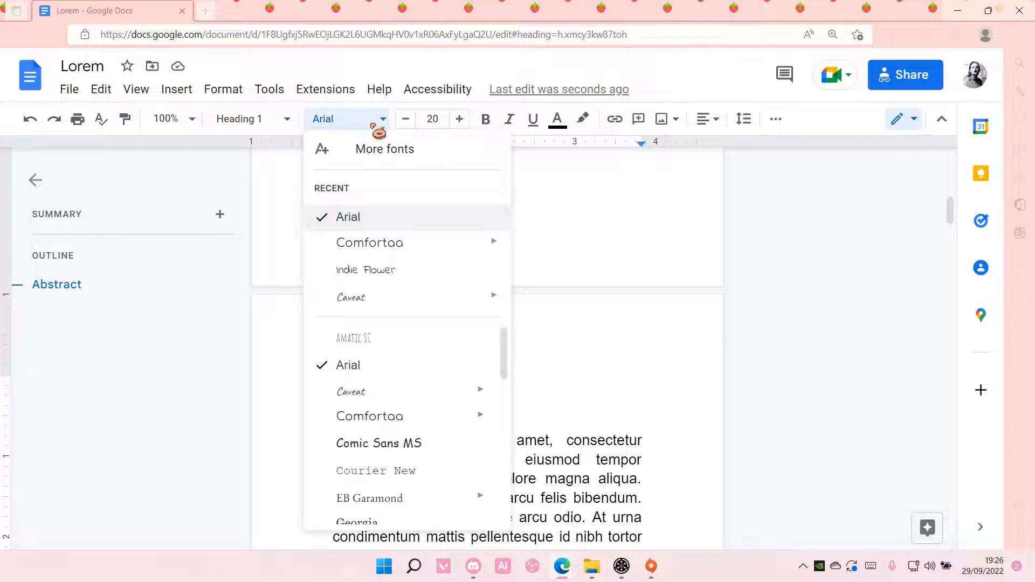
pyautogui.moveTo(370, 375)
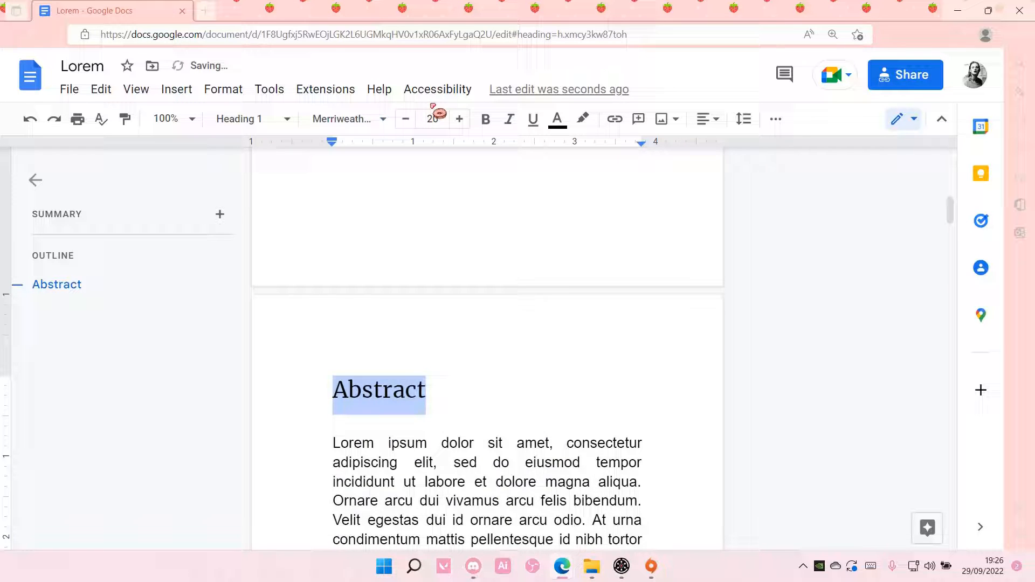
pyautogui.click(405, 119)
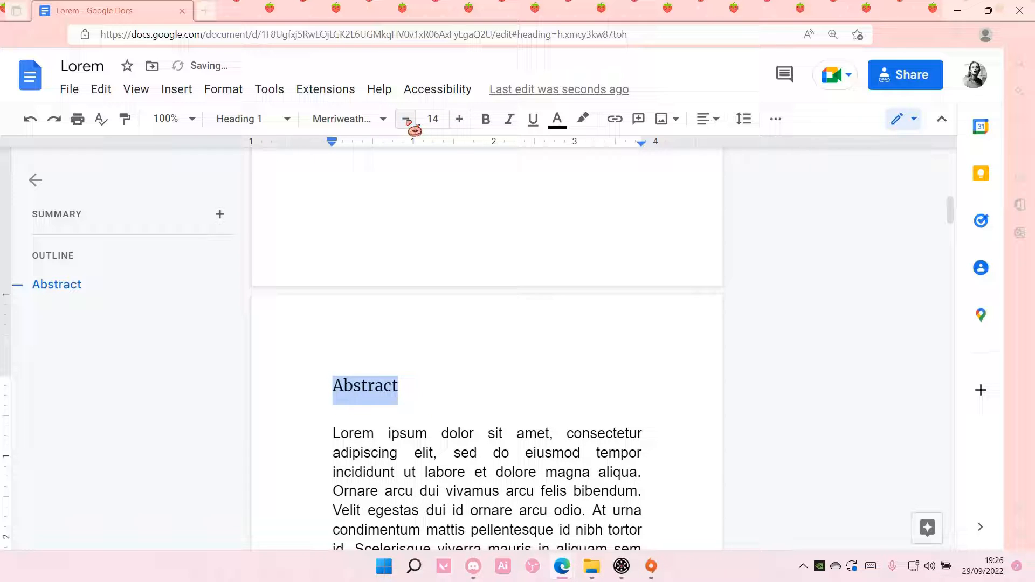
pyautogui.click(405, 118)
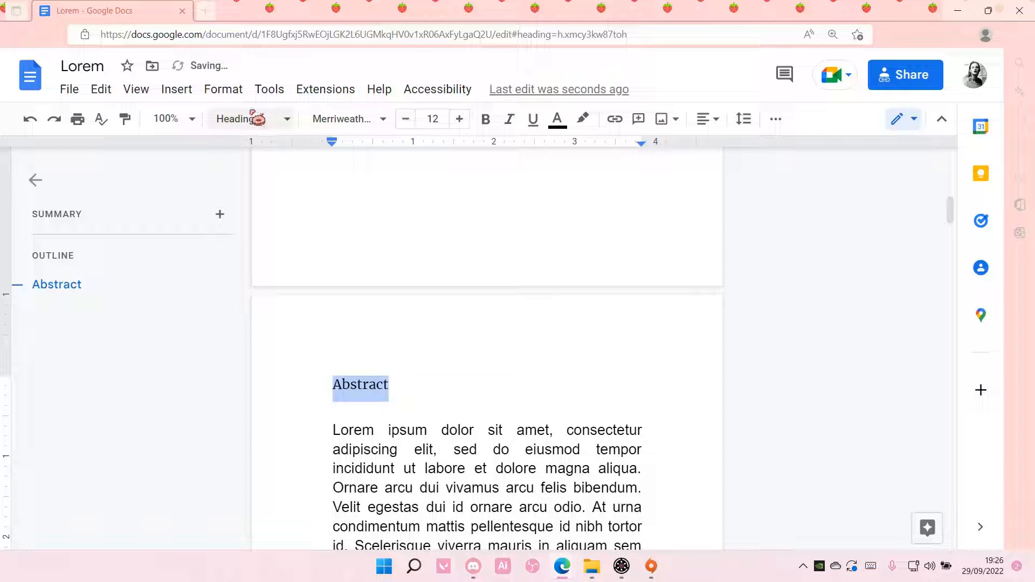
# - Update Heading 1 to match the Merriweather 12 Abstract, then apply it to 'Chapter 1'
pyautogui.click(251, 119)
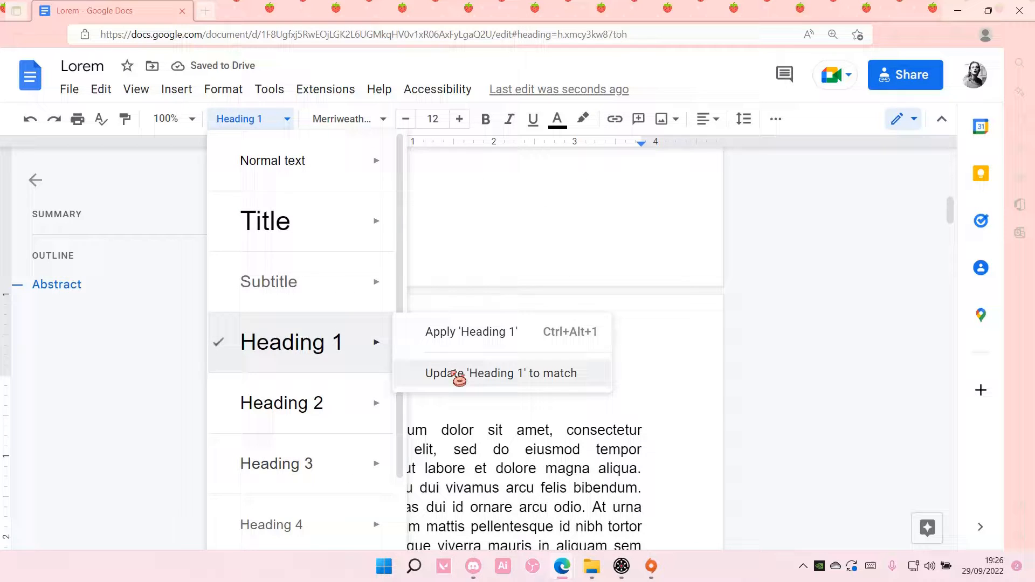
pyautogui.click(501, 373)
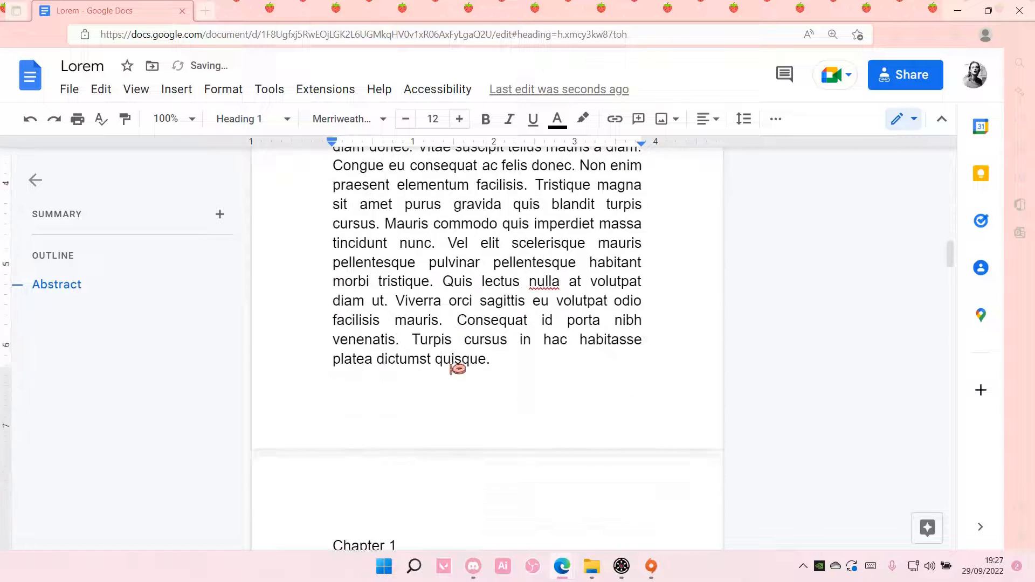
pyautogui.click(245, 119)
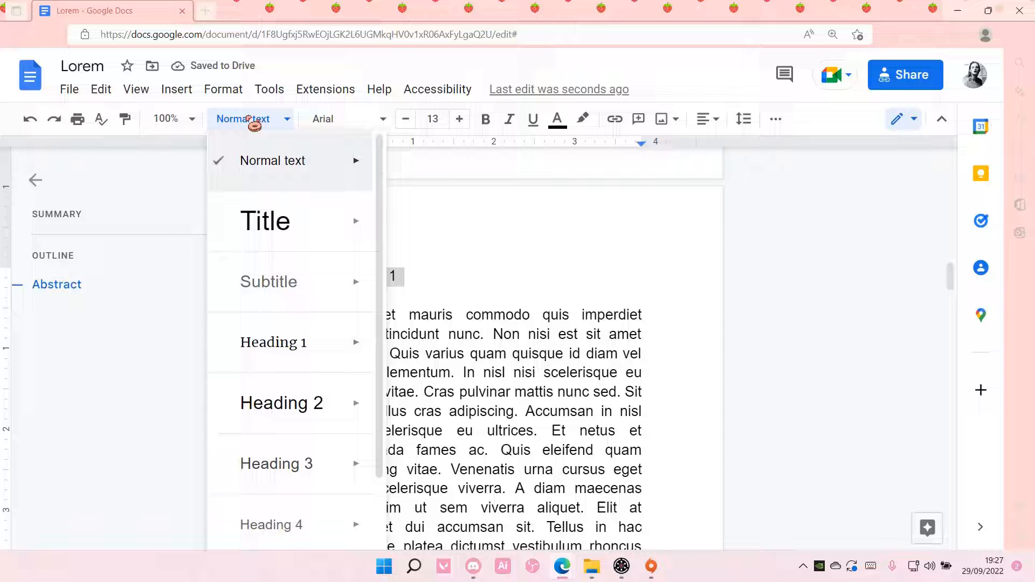
pyautogui.click(274, 342)
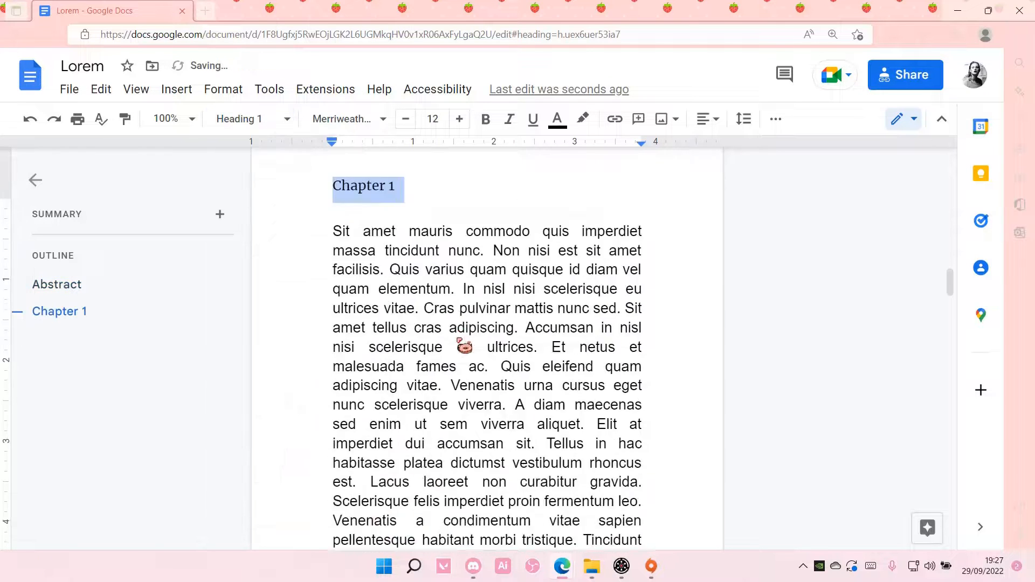
pyautogui.click(251, 119)
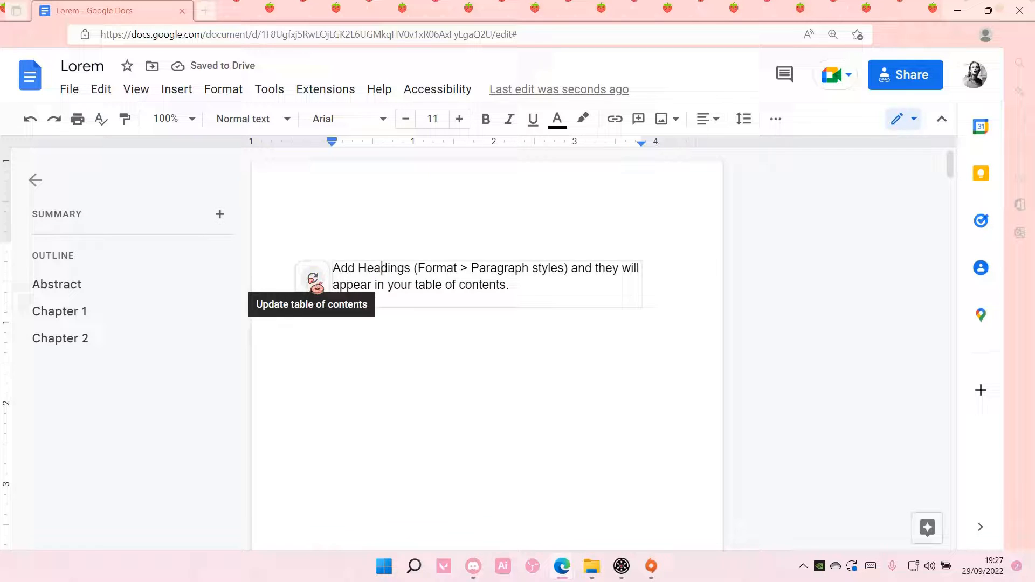
# - Refresh the table of contents to list Abstract, Chapter 1 and Chapter 2 on pages 2, 3, 4
pyautogui.click(312, 277)
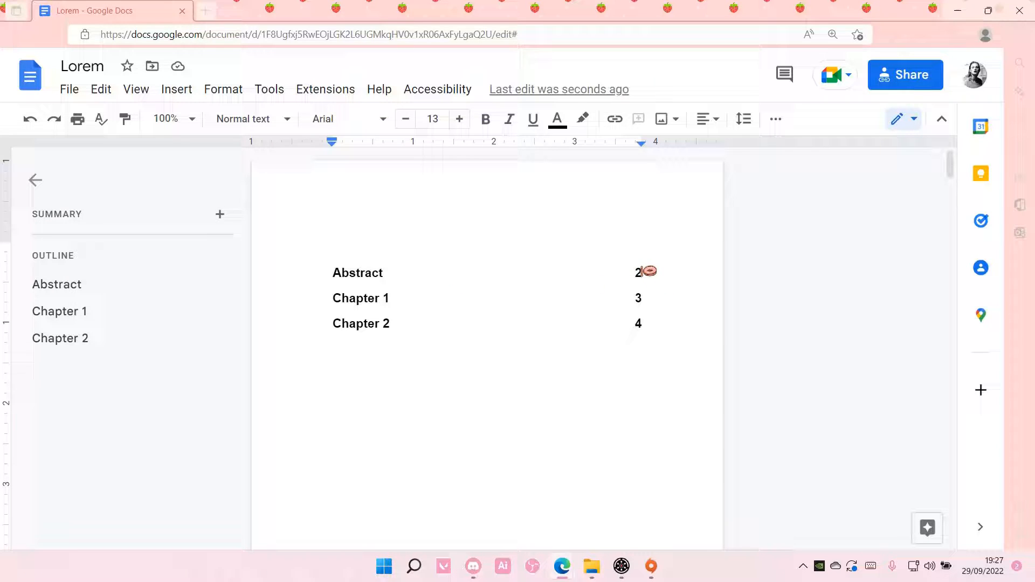
pyautogui.moveTo(721, 299)
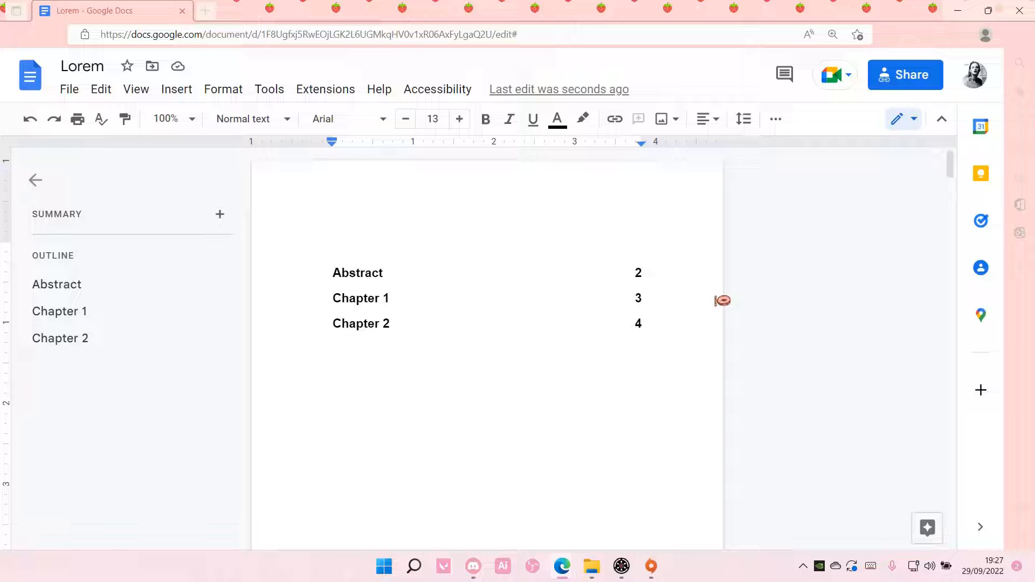